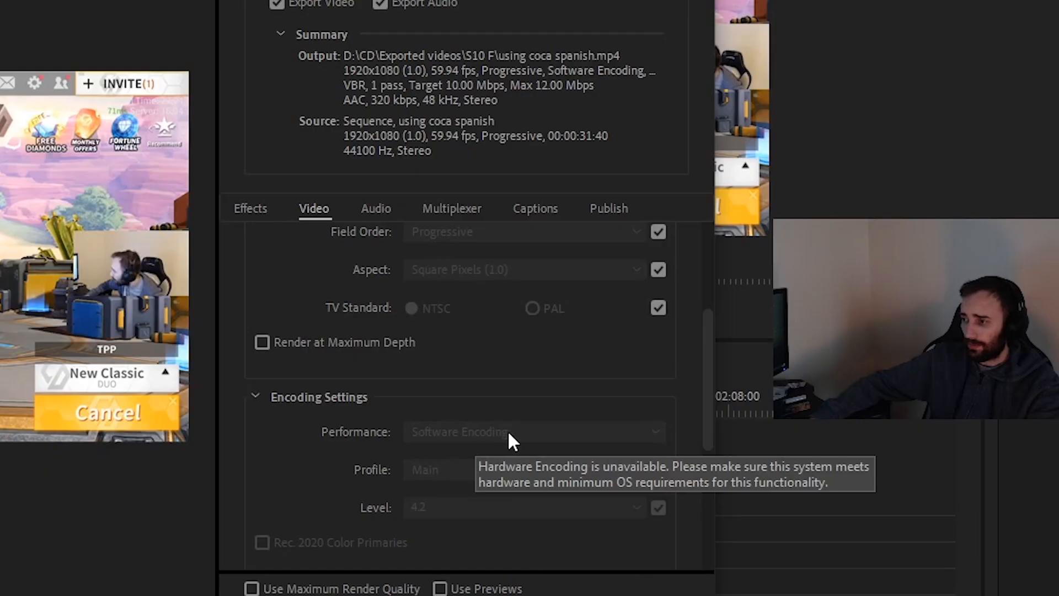
{"action": "mouse_move", "coordinate": [539, 390]}
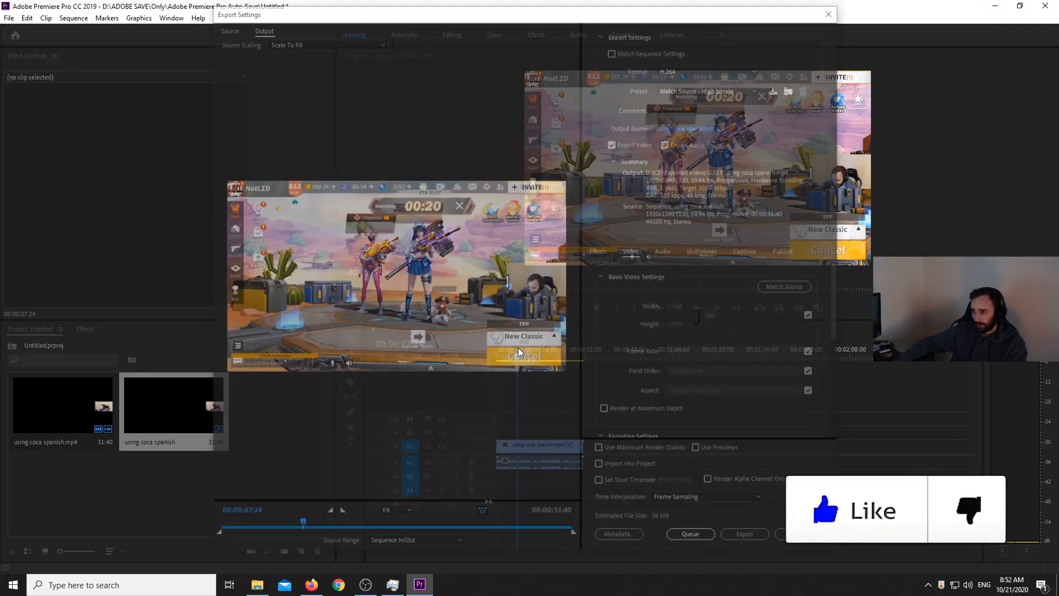
- Import the 'using coca spanish' clip and drag it onto the Timeline to create a sequence
{"action": "left_click", "coordinate": [742, 366]}
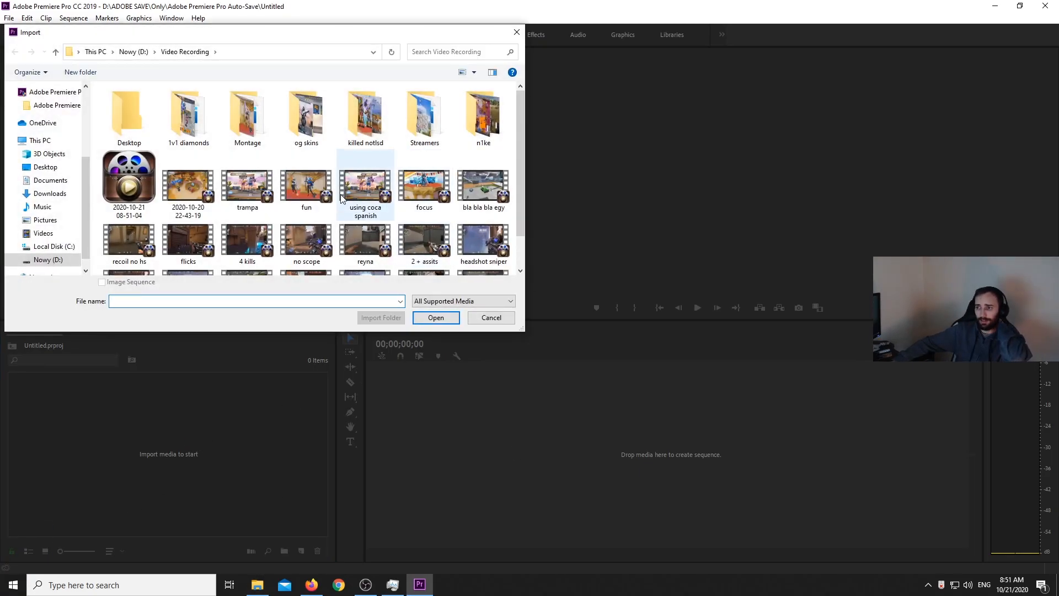
{"action": "mouse_move", "coordinate": [365, 182]}
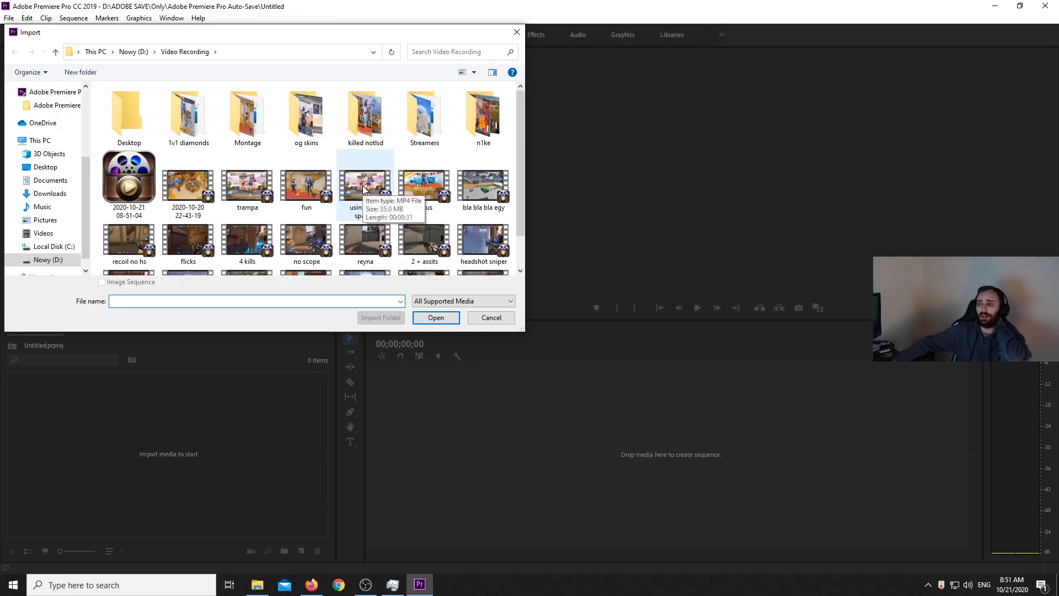
{"action": "left_click", "coordinate": [436, 318]}
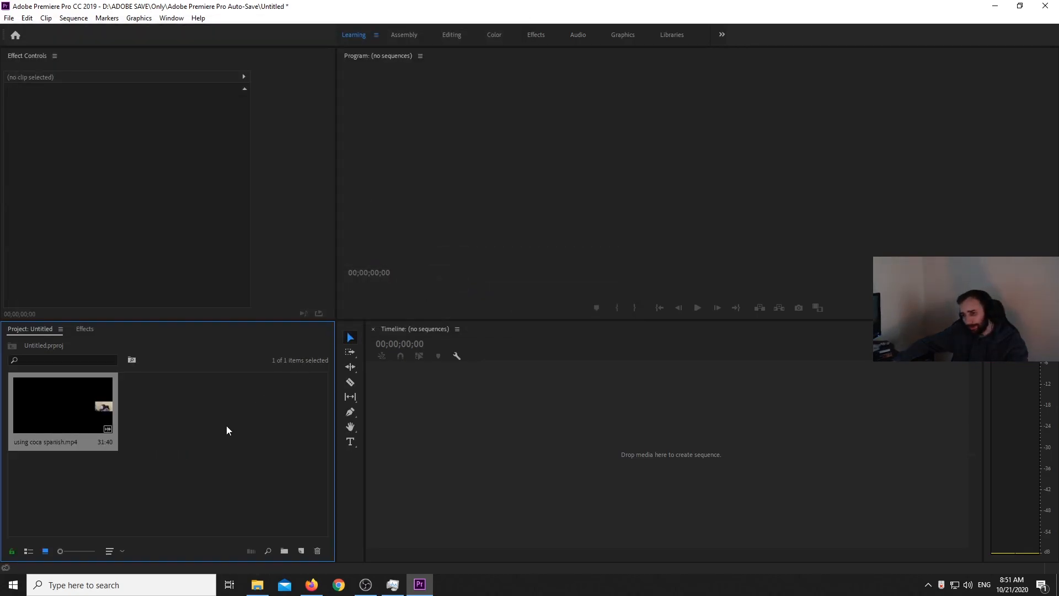
{"action": "left_click_drag", "start_coordinate": [62, 401], "coordinate": [523, 446]}
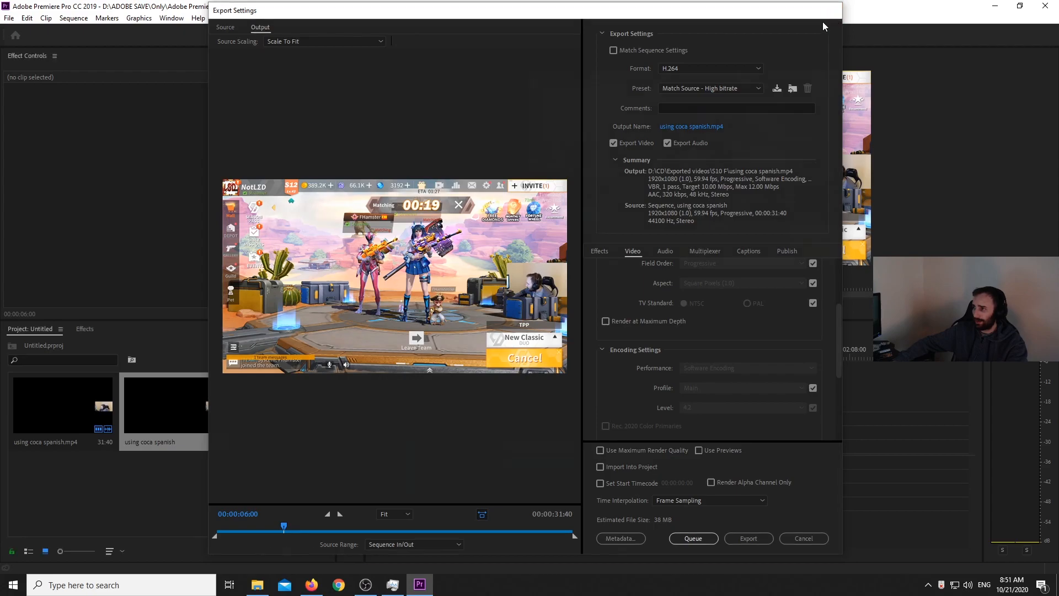
- Cancel Export Settings and bring up the Console panel filtered by 'Hw'
{"action": "left_click", "coordinate": [802, 538]}
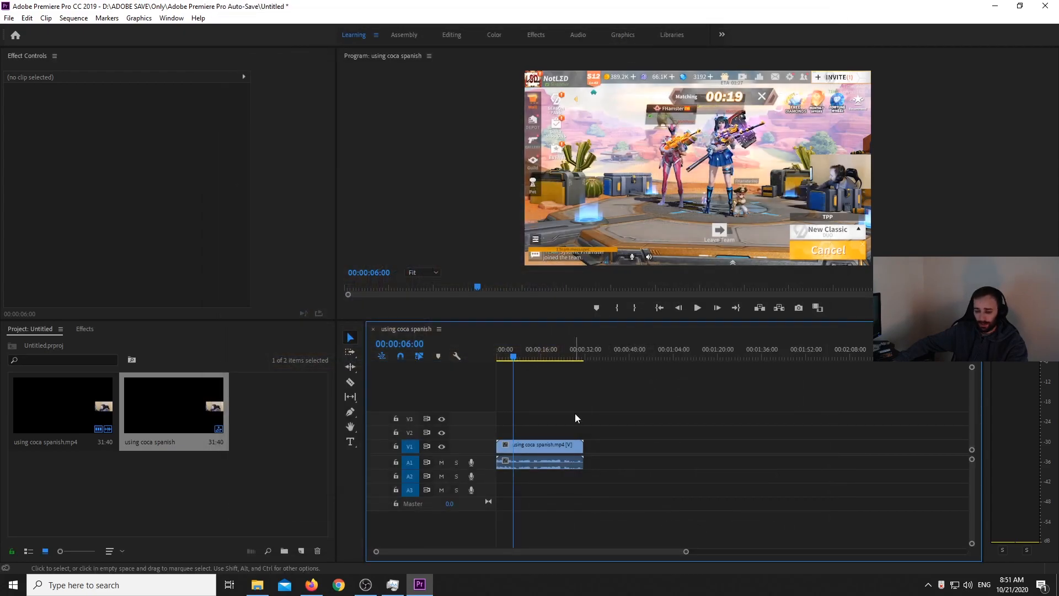
{"action": "key", "text": "ctrl+F12"}
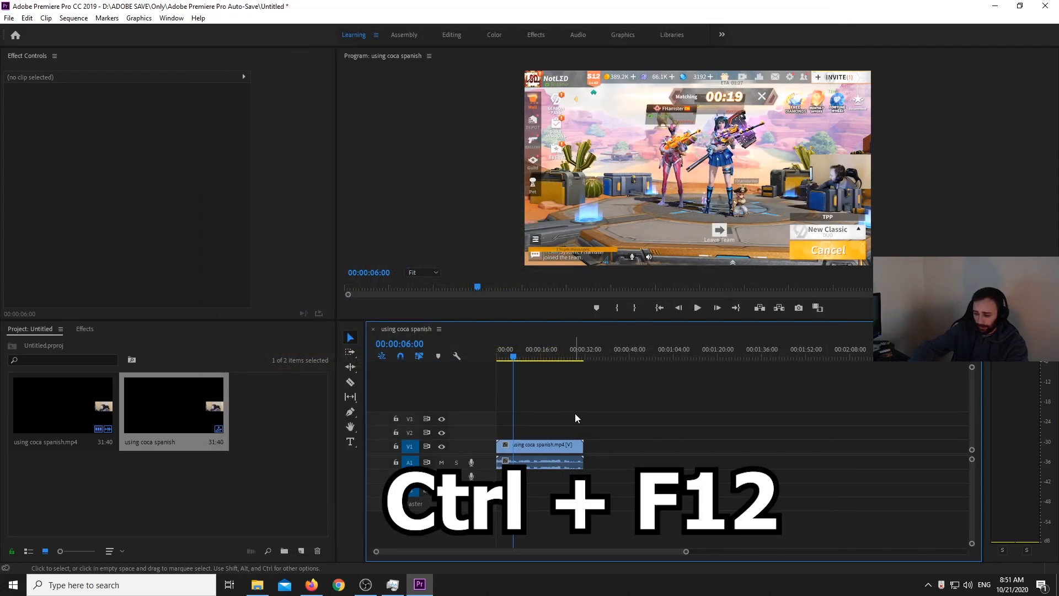
{"action": "key", "text": "ctrl+f12"}
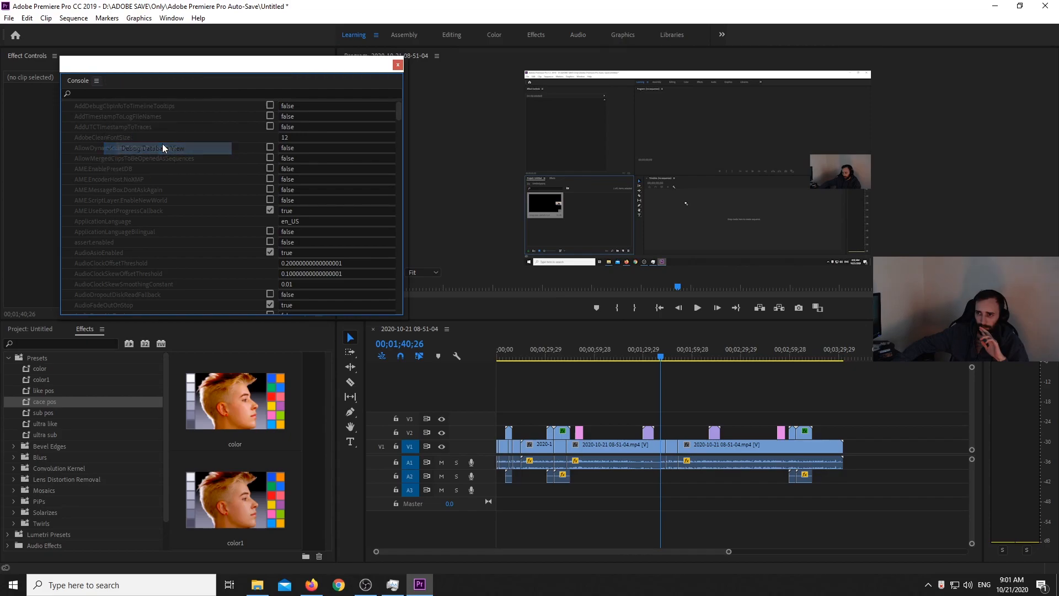
{"action": "type", "text": "Hw"}
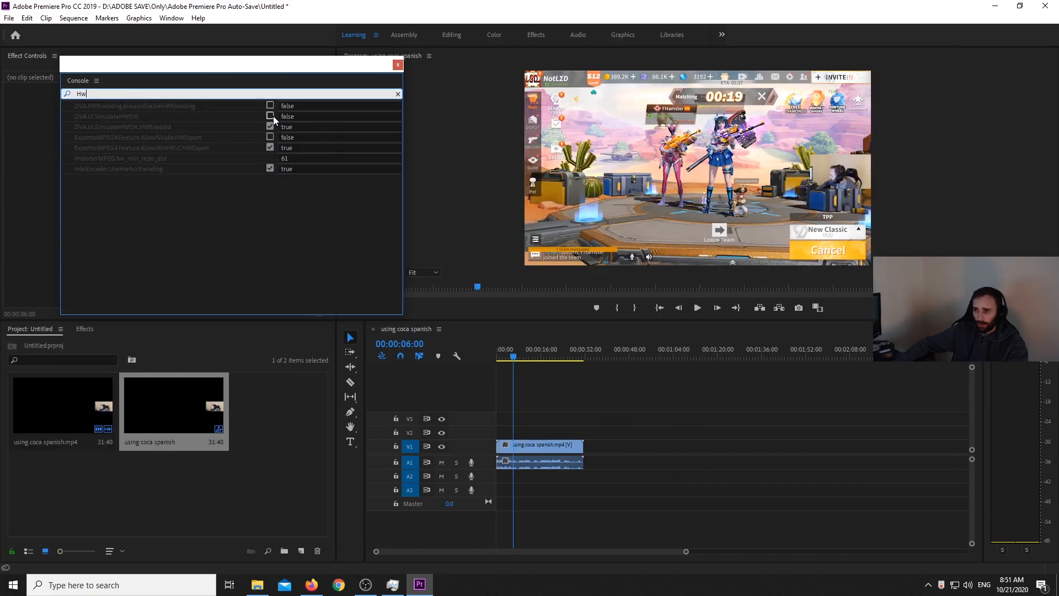
- Enable SimulateHWEnc, AllowNVidiaHWExport and AlwaysEnableHWEncoding, then close the Console
{"action": "left_click", "coordinate": [269, 116]}
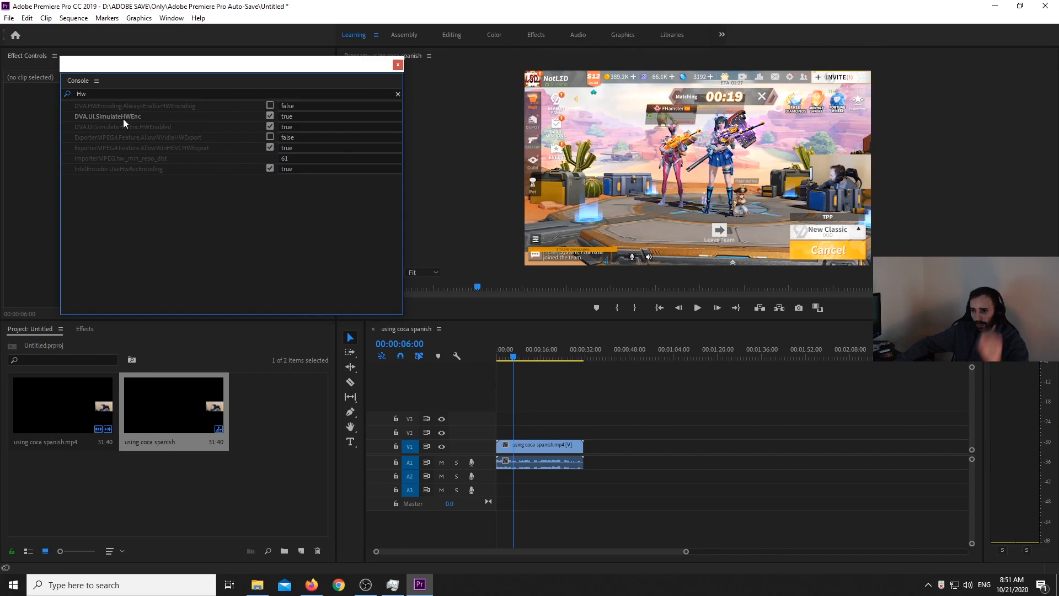
{"action": "mouse_move", "coordinate": [220, 118]}
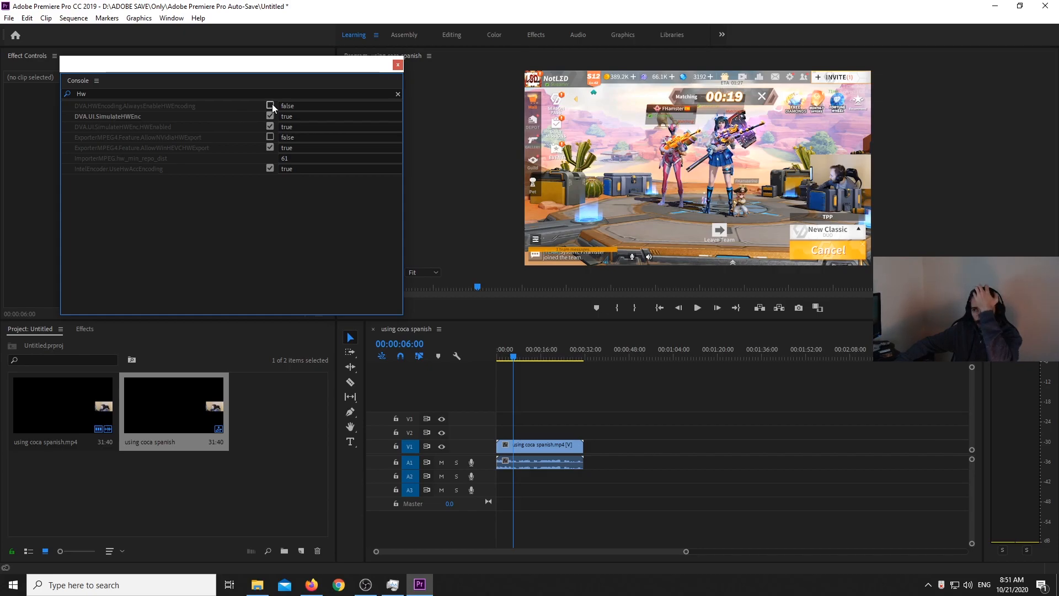
{"action": "left_click", "coordinate": [271, 138]}
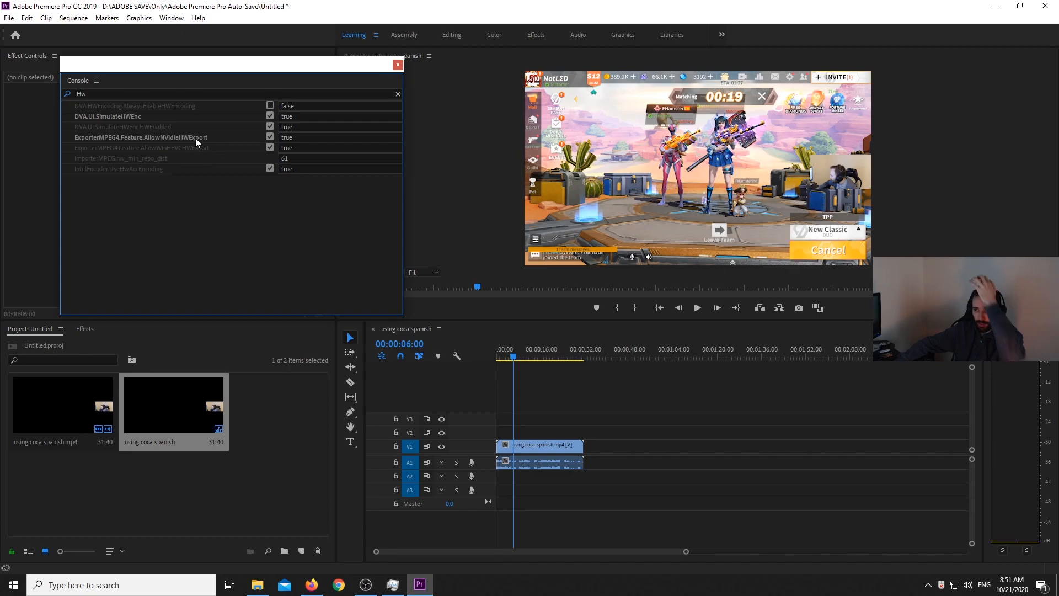
{"action": "left_click", "coordinate": [269, 106]}
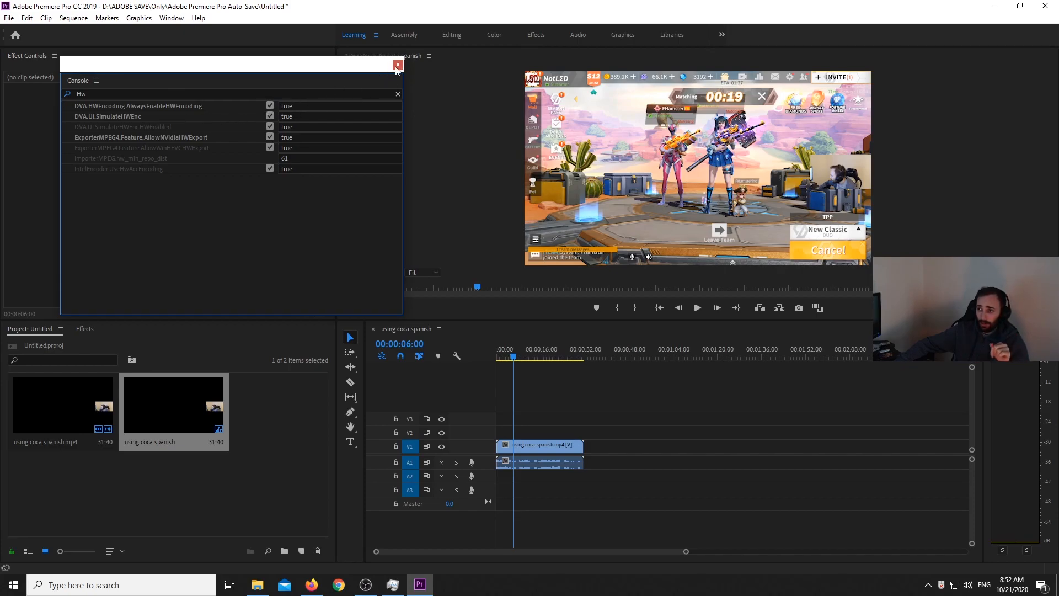
{"action": "left_click", "coordinate": [399, 65]}
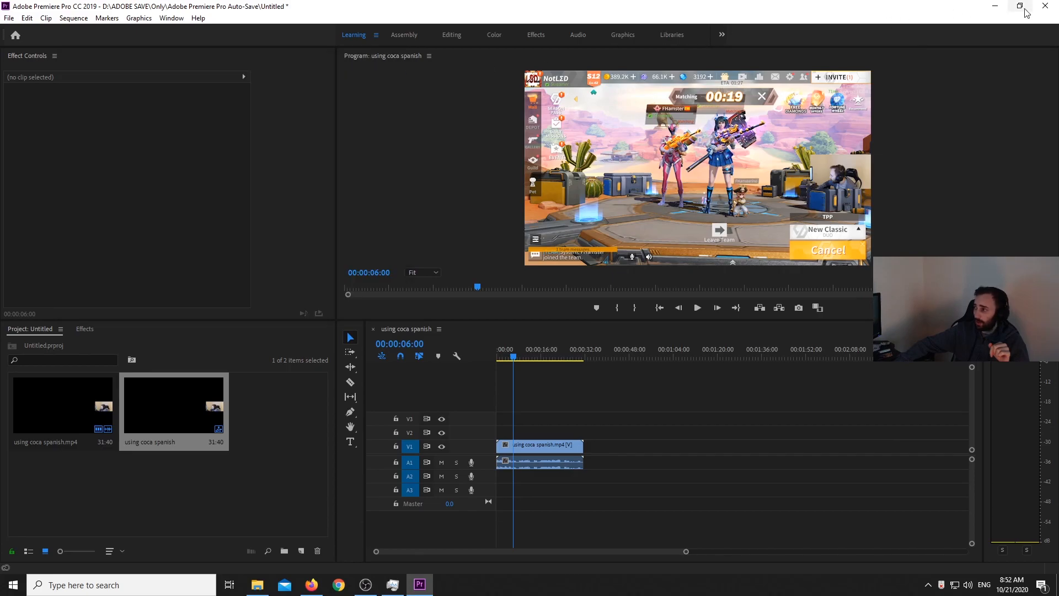
- Quit Premiere Pro without saving and relaunch it
{"action": "left_click", "coordinate": [1044, 6]}
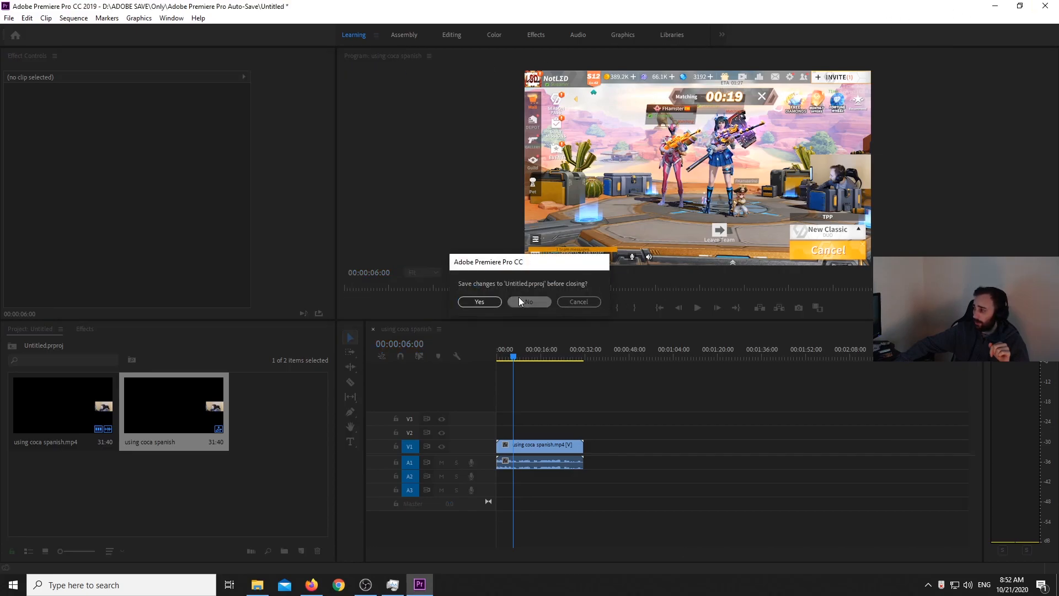
{"action": "left_click", "coordinate": [529, 301]}
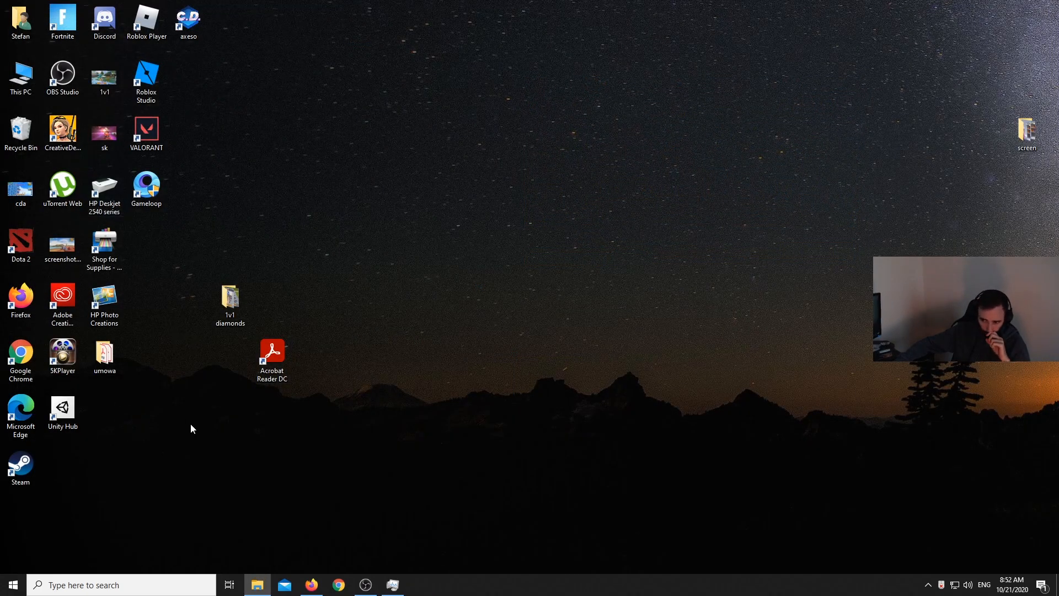
{"action": "left_click", "coordinate": [10, 584]}
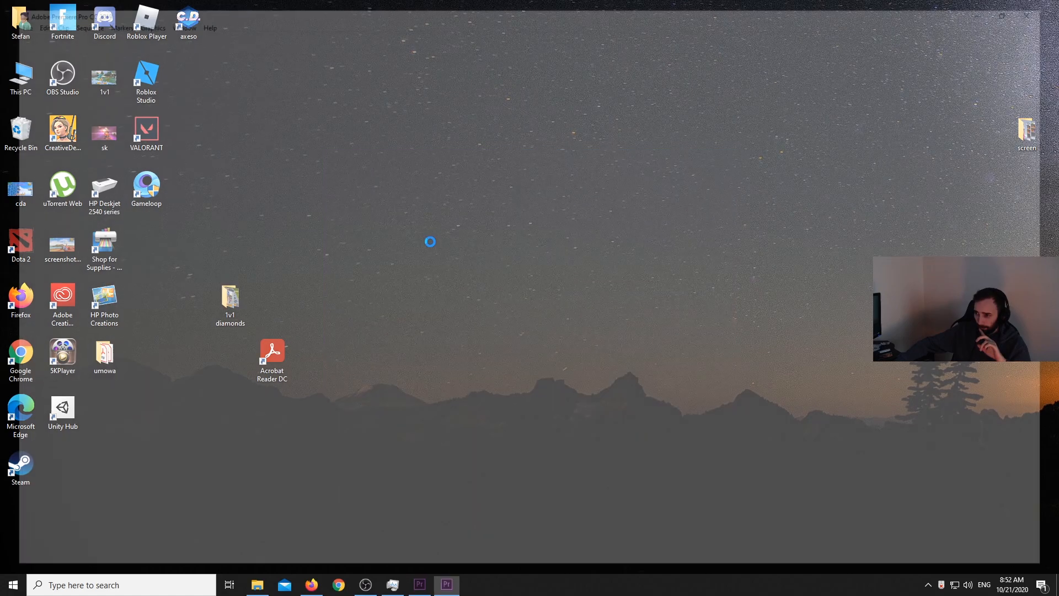
- Create a new project and import the 'using coca spanish' recording
{"action": "left_click", "coordinate": [9, 17]}
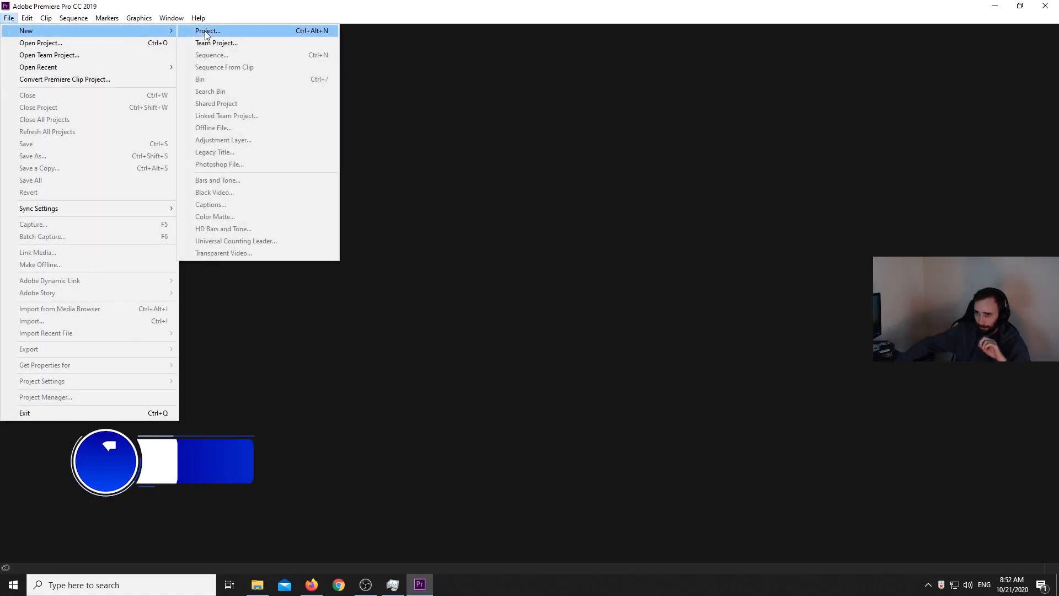
{"action": "left_click", "coordinate": [209, 31]}
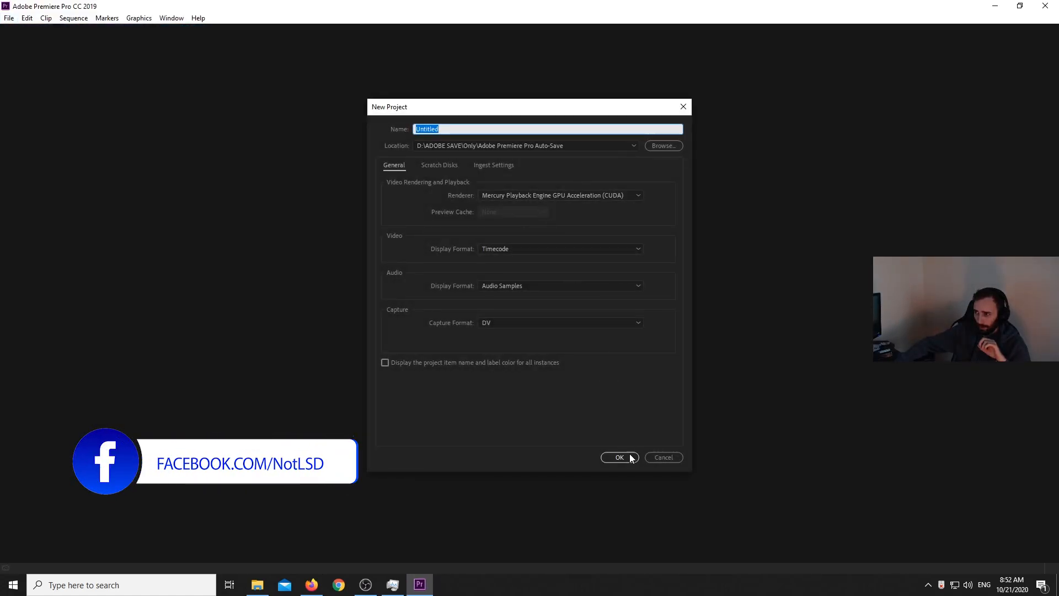
{"action": "left_click", "coordinate": [618, 456]}
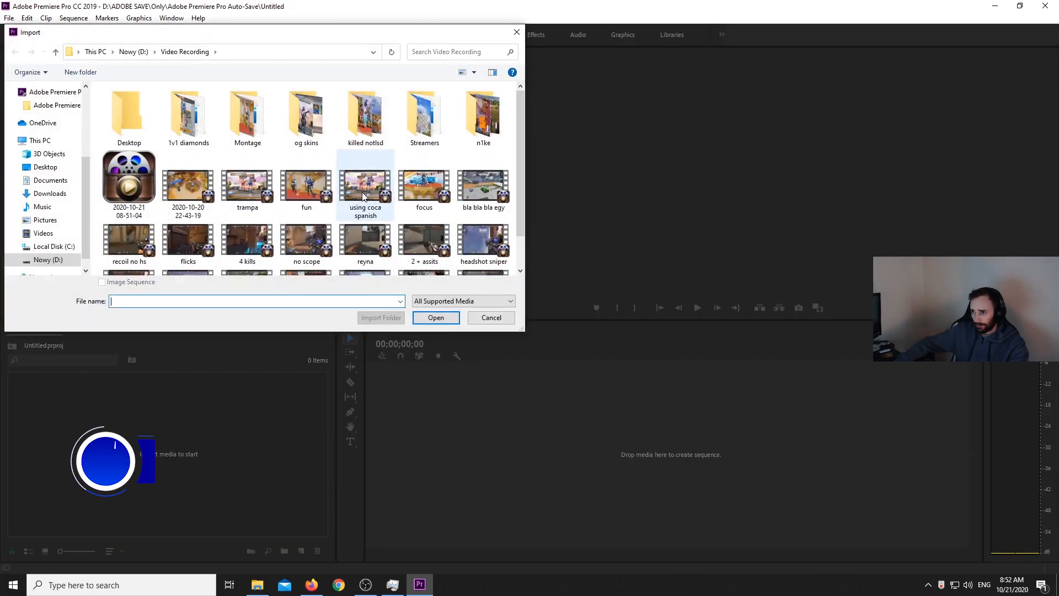
{"action": "left_click", "coordinate": [365, 181]}
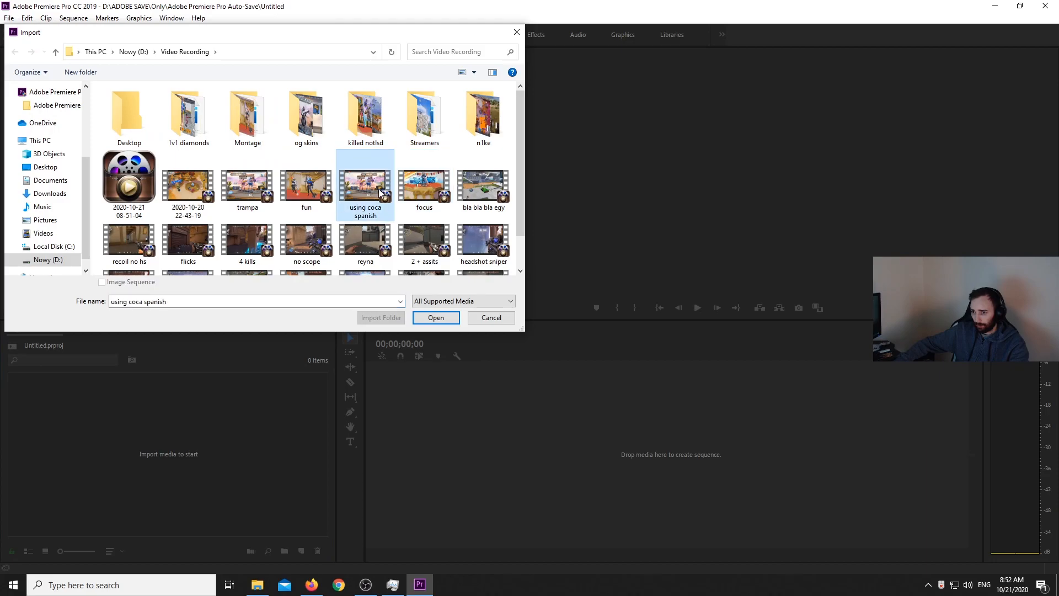
{"action": "left_click", "coordinate": [435, 318]}
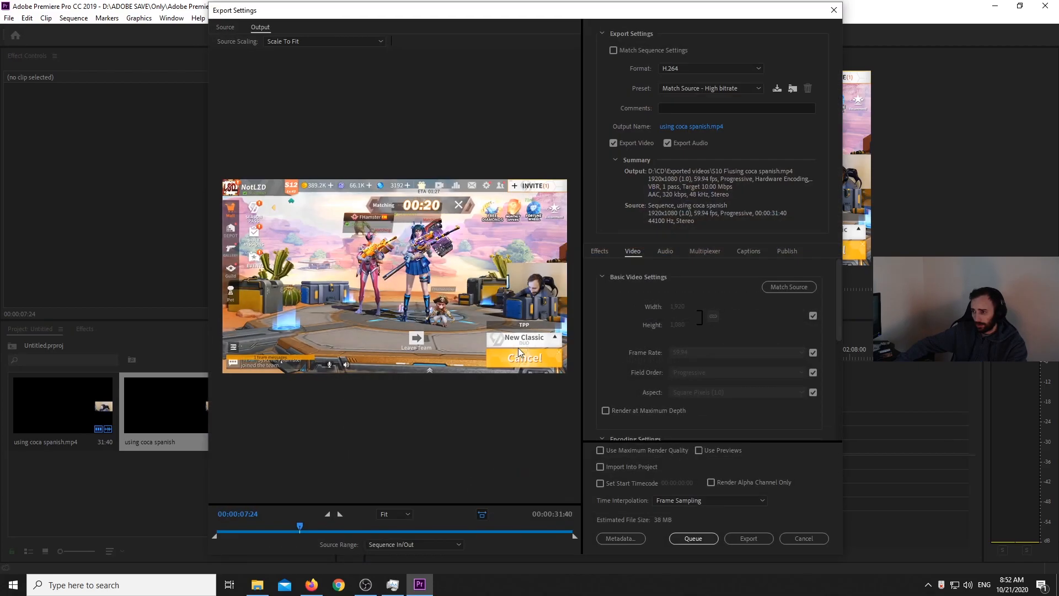
- In Encoding Settings, try VBR 2 pass bitrate encoding and the High profile
{"action": "left_click", "coordinate": [742, 366]}
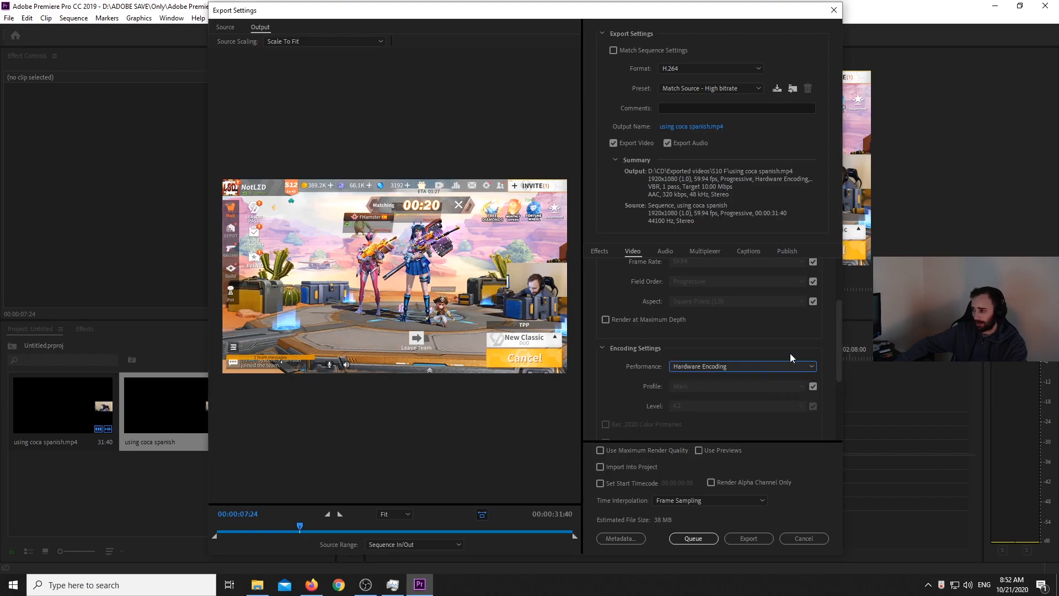
{"action": "scroll", "scroll_direction": "down", "scroll_amount": 3}
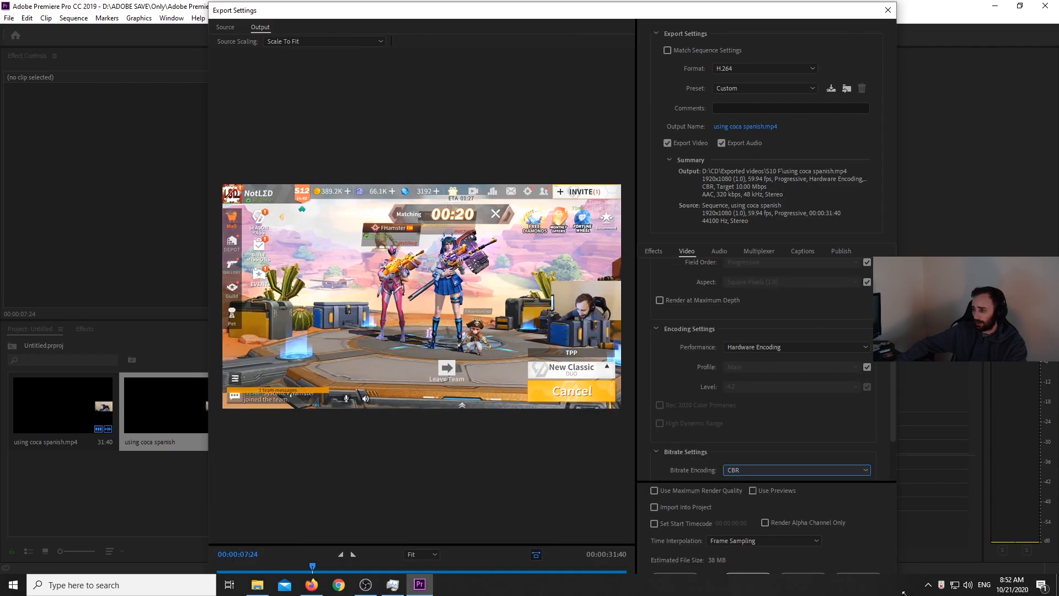
{"action": "left_click", "coordinate": [795, 470]}
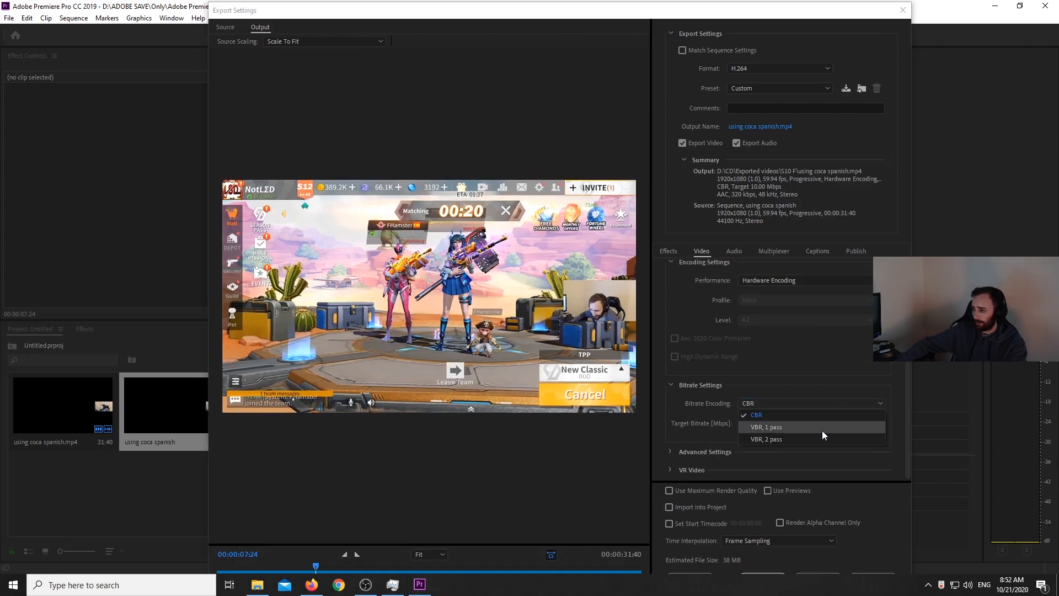
{"action": "left_click", "coordinate": [766, 439]}
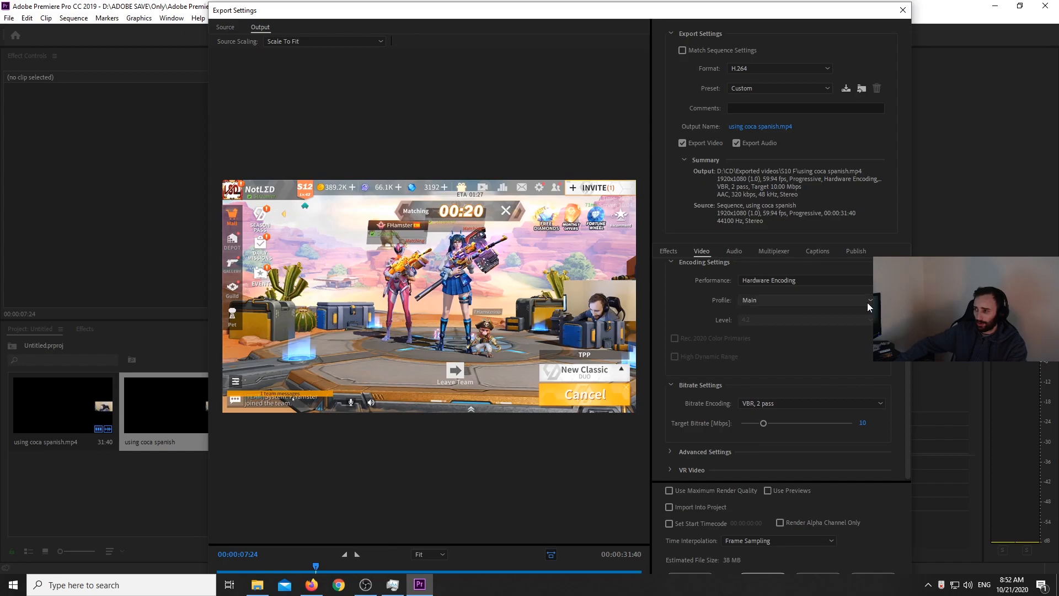
{"action": "left_click", "coordinate": [870, 300]}
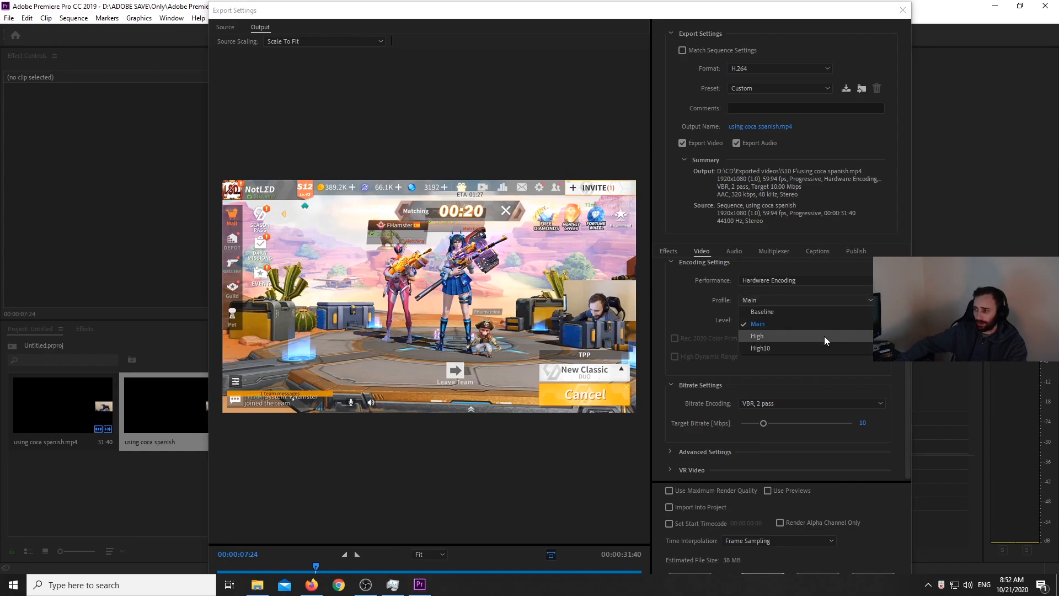
{"action": "left_click", "coordinate": [757, 335]}
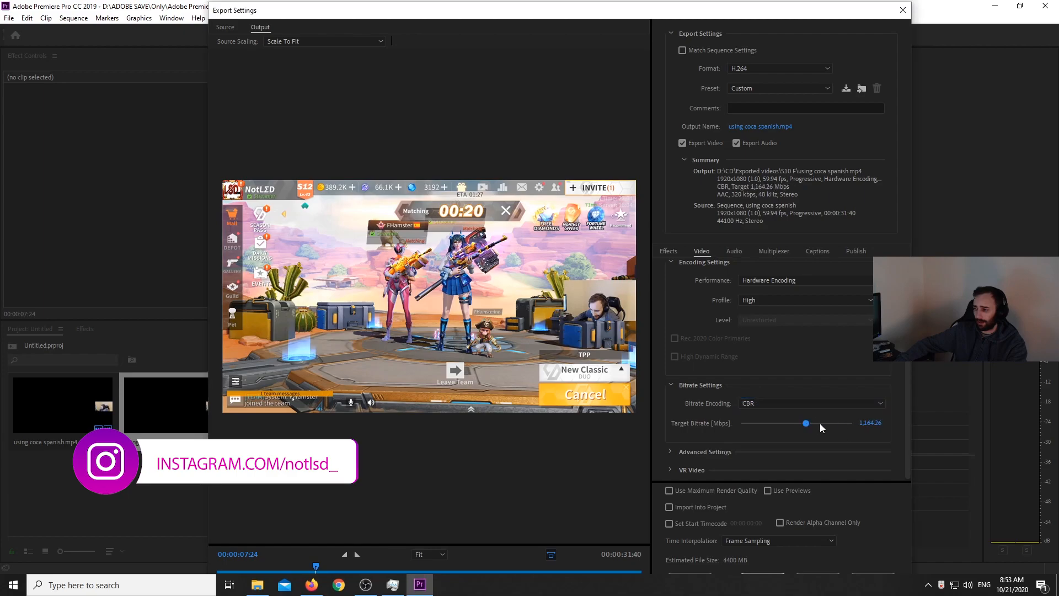
- Drag the Target Bitrate slider to 240 Mbps and close the export dialog
{"action": "left_click_drag", "start_coordinate": [805, 423], "coordinate": [846, 422]}
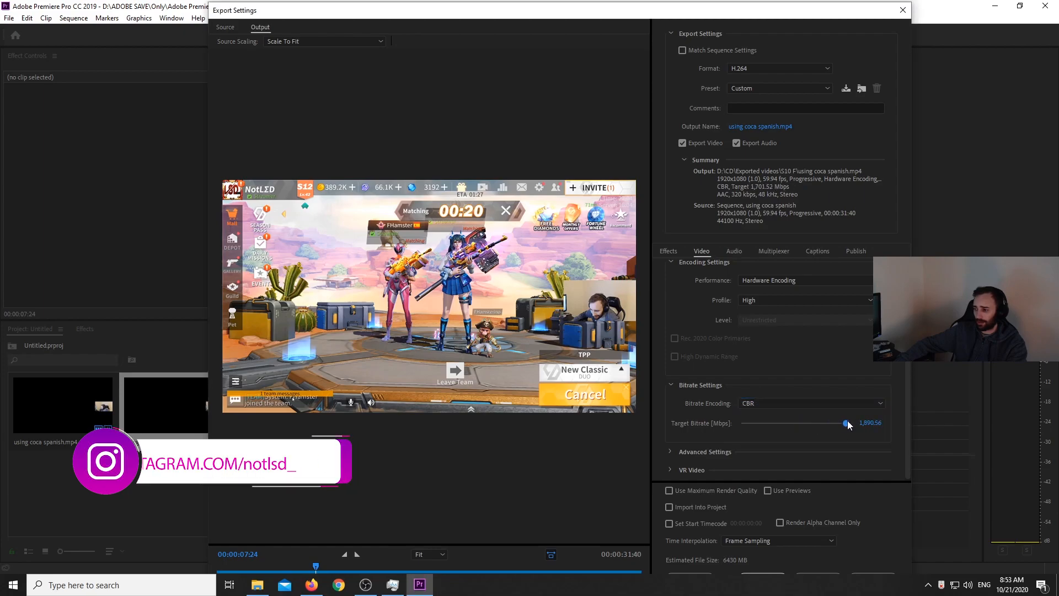
{"action": "left_click_drag", "start_coordinate": [845, 422], "coordinate": [849, 422]}
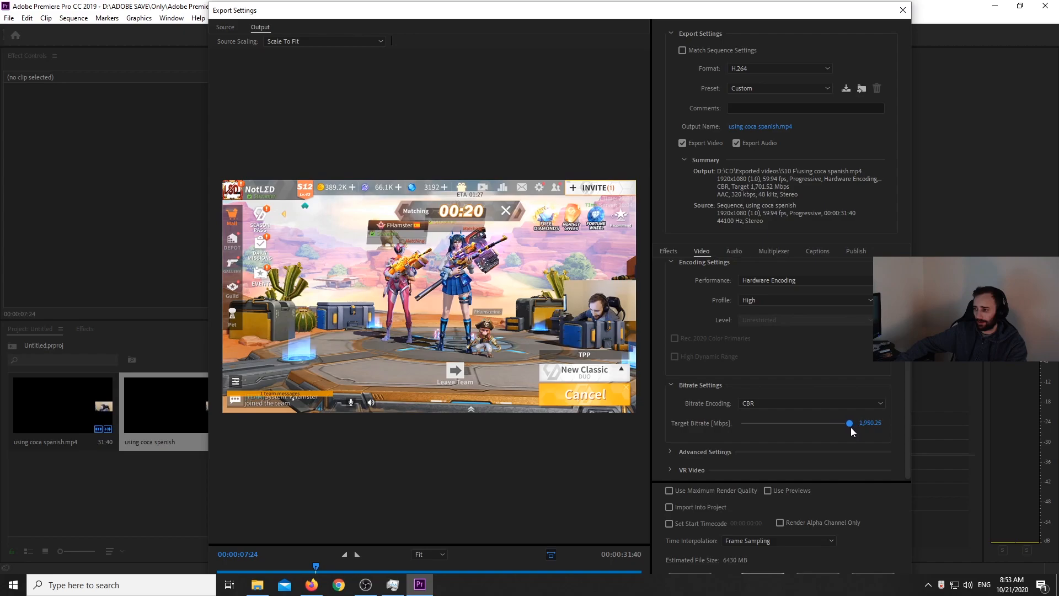
{"action": "left_click_drag", "start_coordinate": [849, 423], "coordinate": [753, 422]}
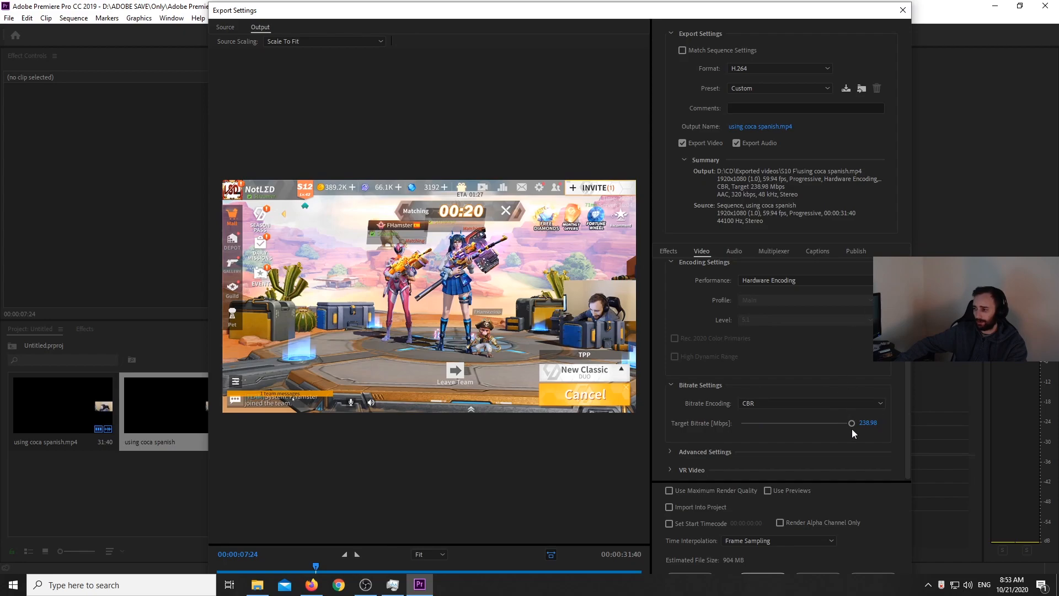
{"action": "left_click_drag", "start_coordinate": [851, 423], "coordinate": [742, 422]}
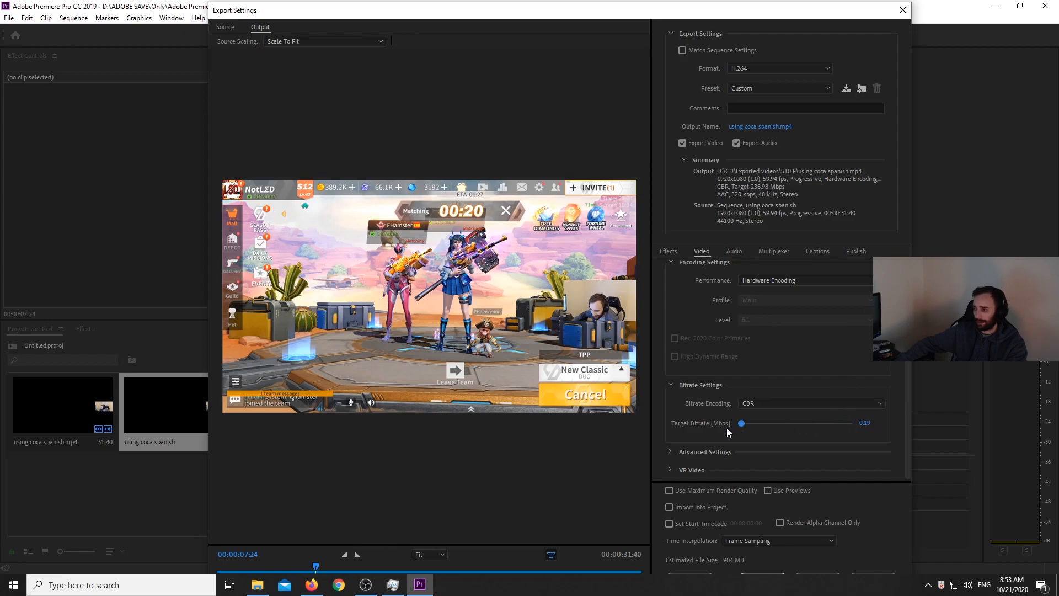
{"action": "left_click_drag", "start_coordinate": [740, 422], "coordinate": [851, 422]}
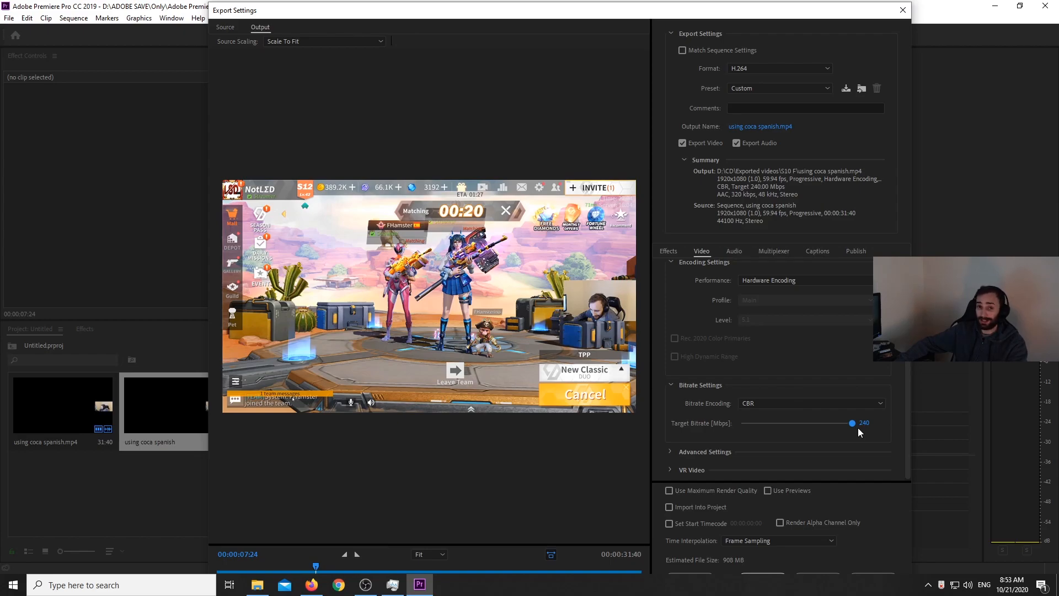
{"action": "scroll", "scroll_direction": "down", "scroll_amount": 3}
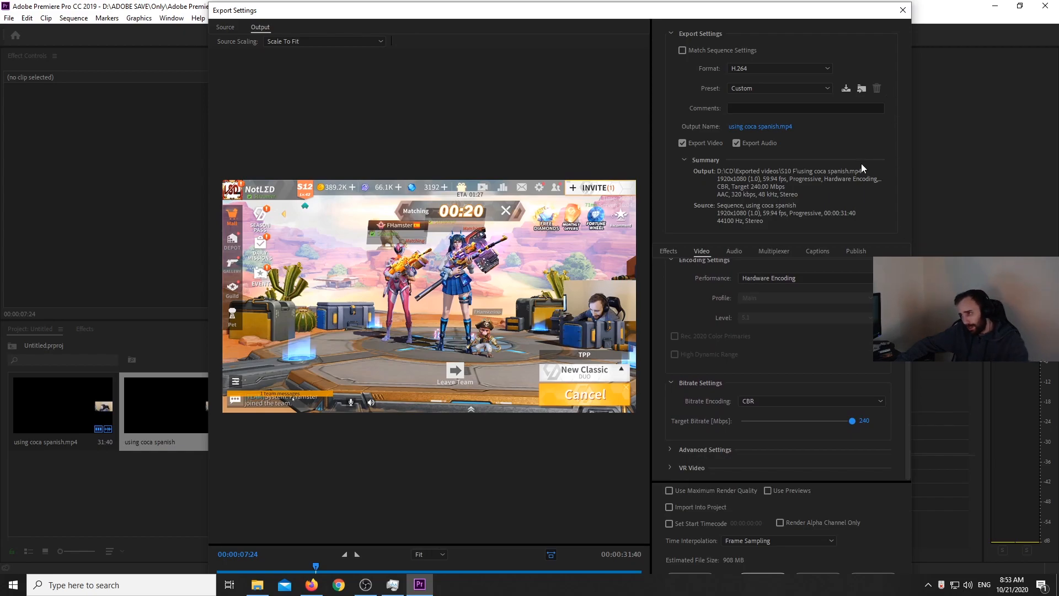
{"action": "left_click", "coordinate": [901, 10]}
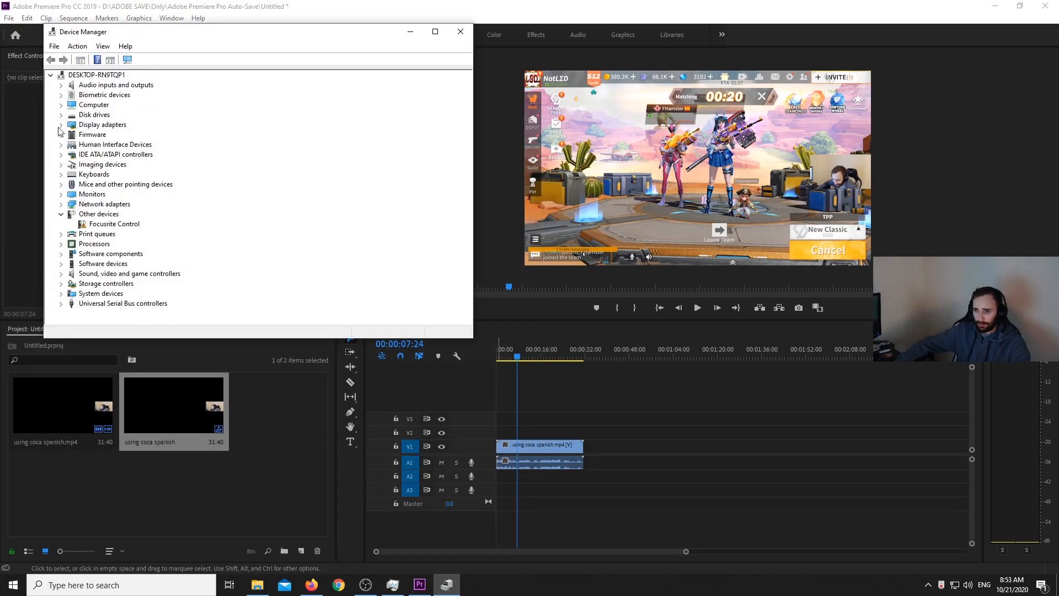
- Expand Display adapters to show Intel UHD Graphics 630 and NVIDIA GeForce RTX 2080
{"action": "left_click", "coordinate": [62, 125]}
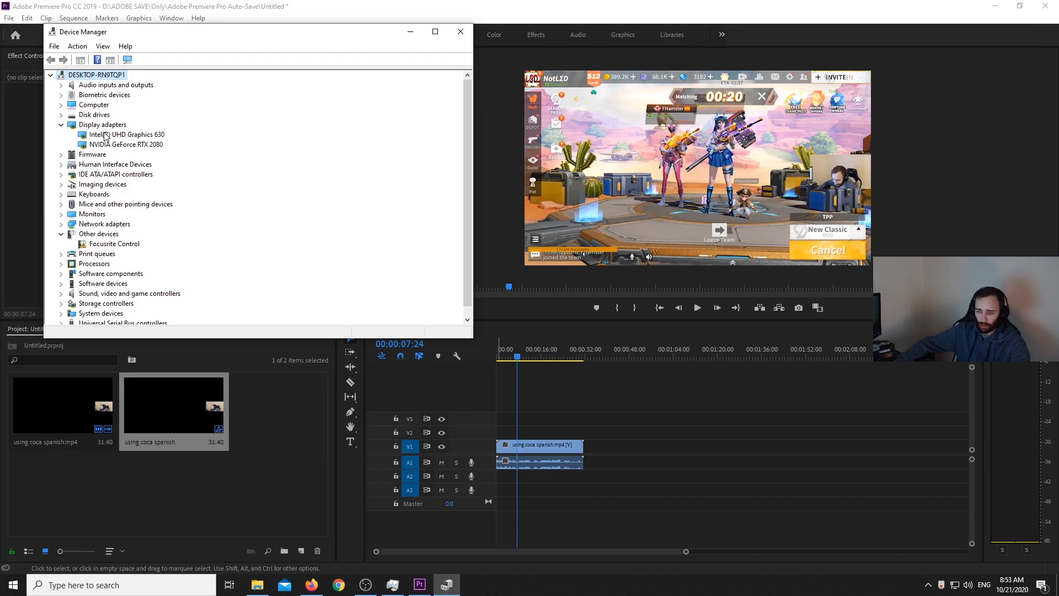
{"action": "key", "text": "ctrl+F12"}
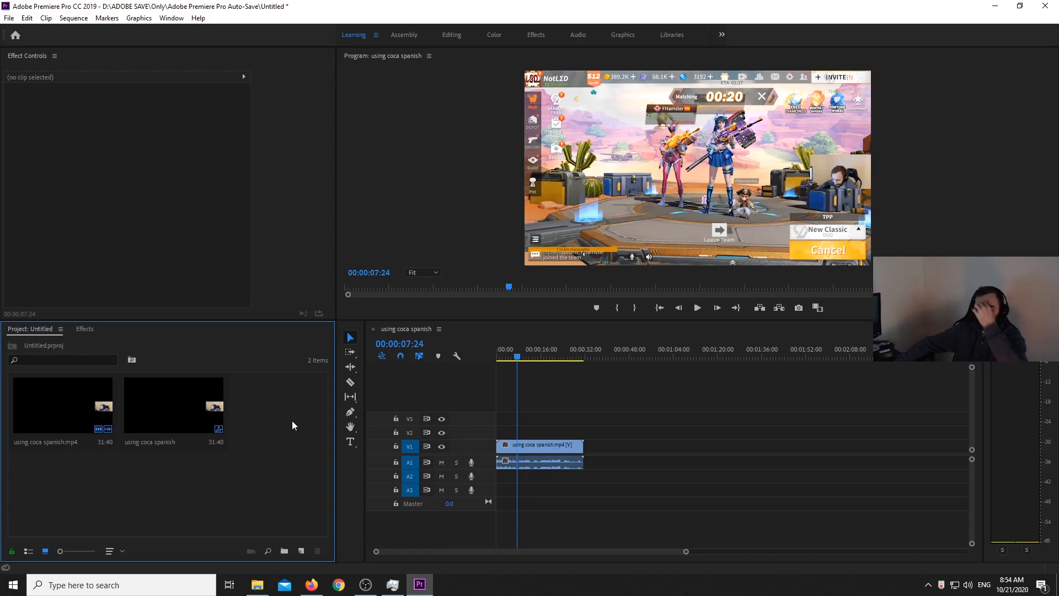
{"action": "mouse_move", "coordinate": [294, 423]}
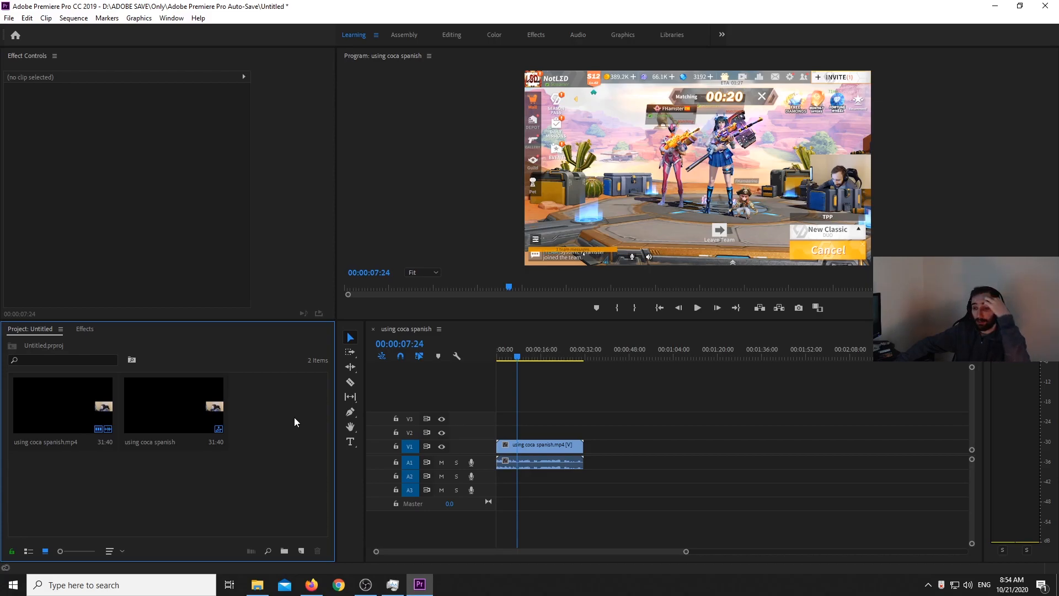